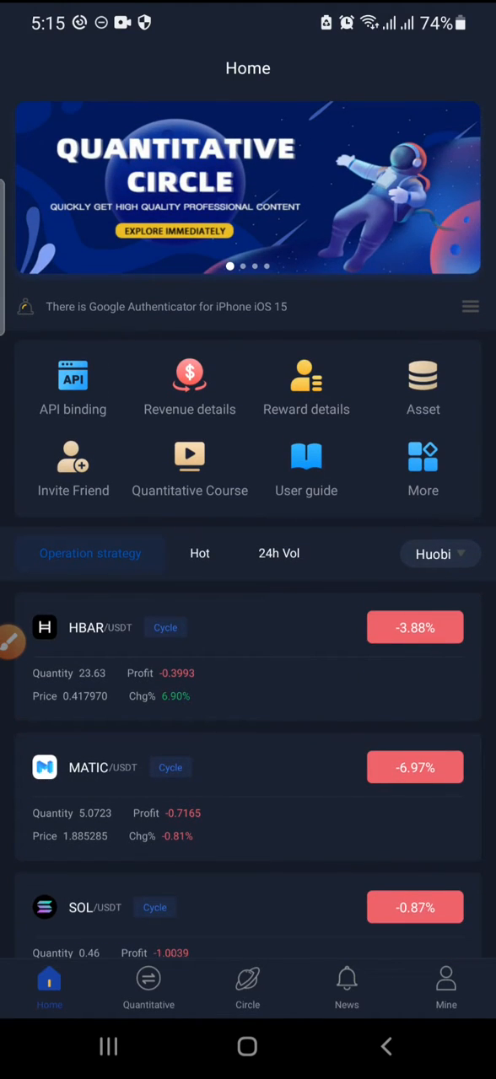
View the asset page showing total converted assets of about 167.80 USDT
left_click(446, 987)
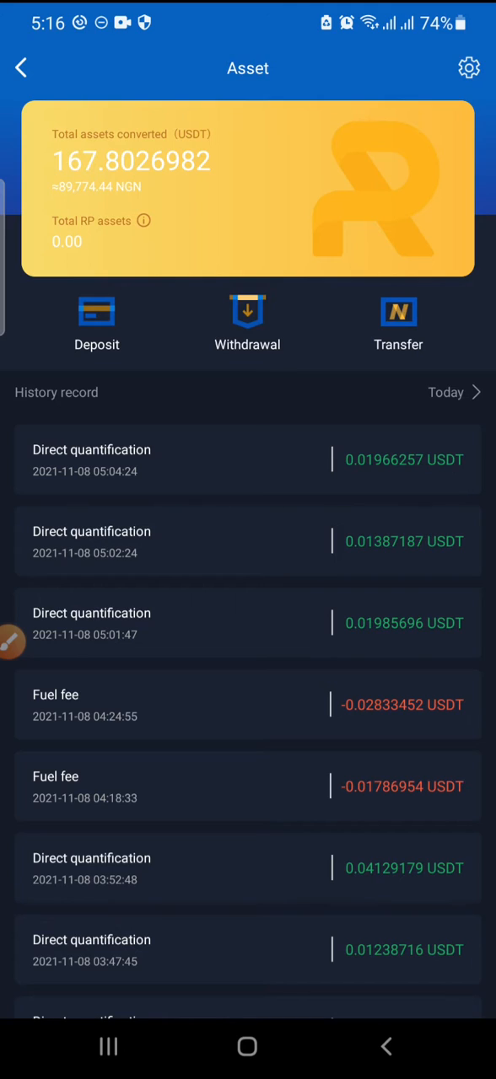
Copy the TRC20 USDT deposit address from the Deposit USDT page
left_click(97, 324)
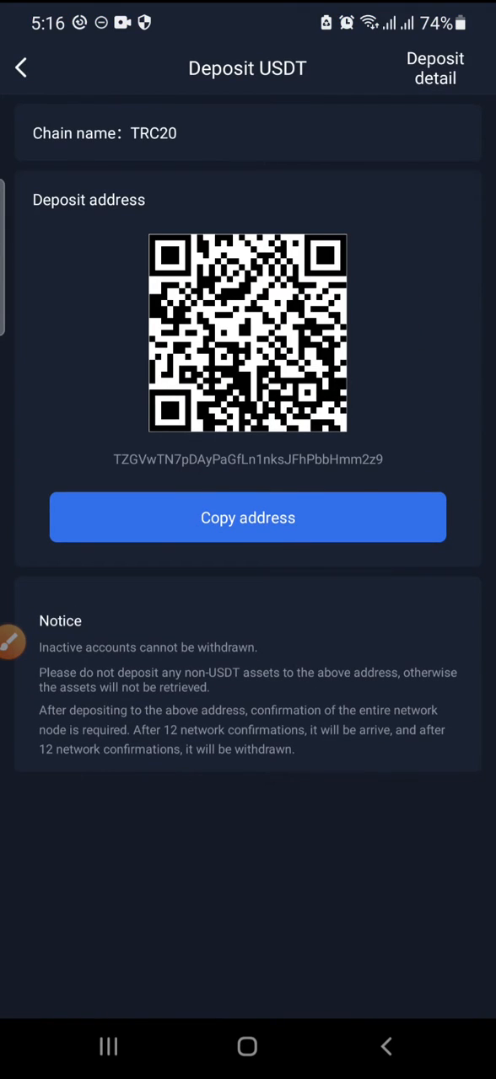
left_click(248, 517)
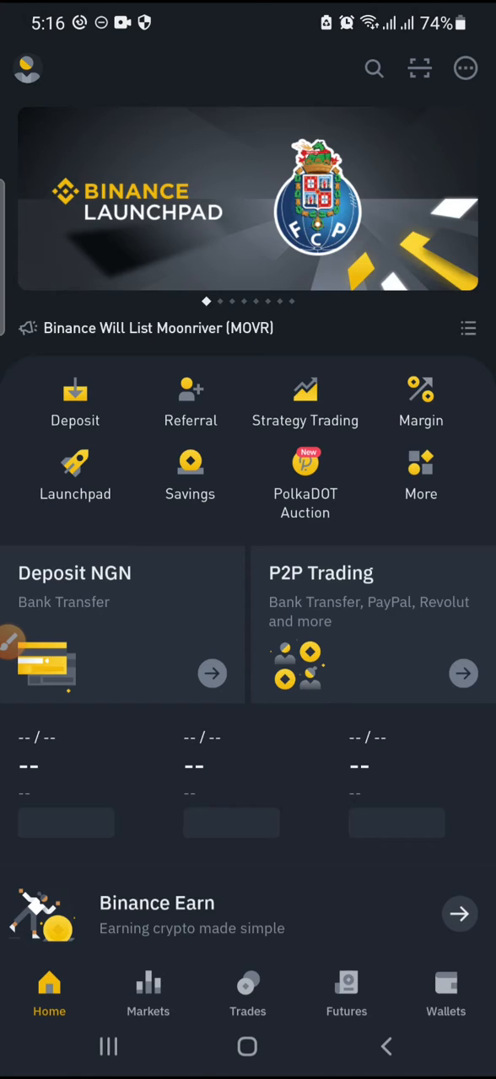
Start a USDT withdrawal from the Binance spot wallet with the Royal Q TRC20 address as destination
left_click(446, 995)
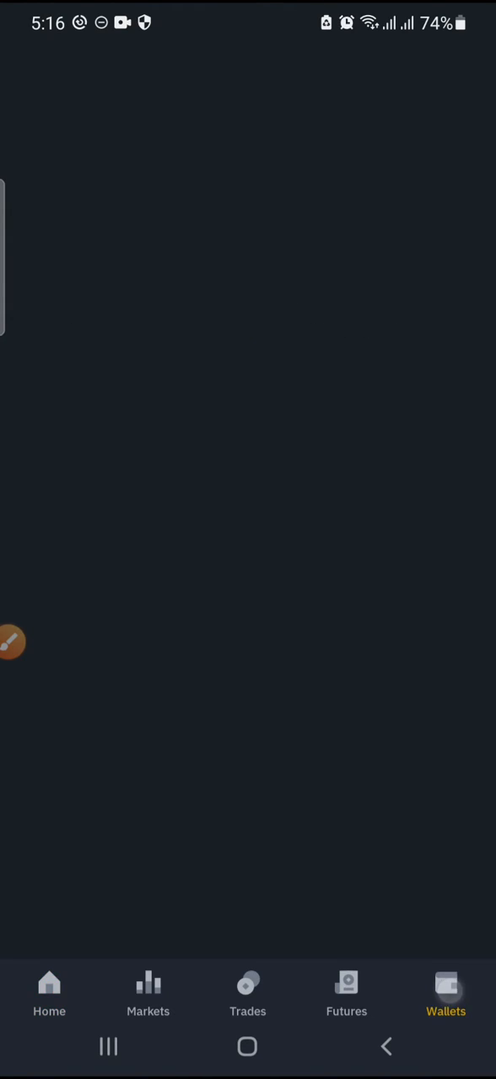
left_click(446, 995)
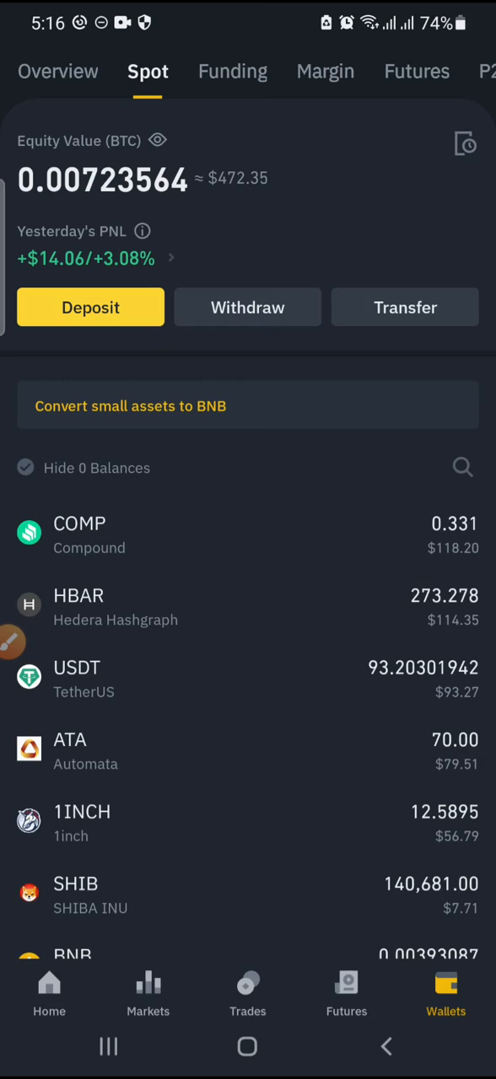
left_click(246, 307)
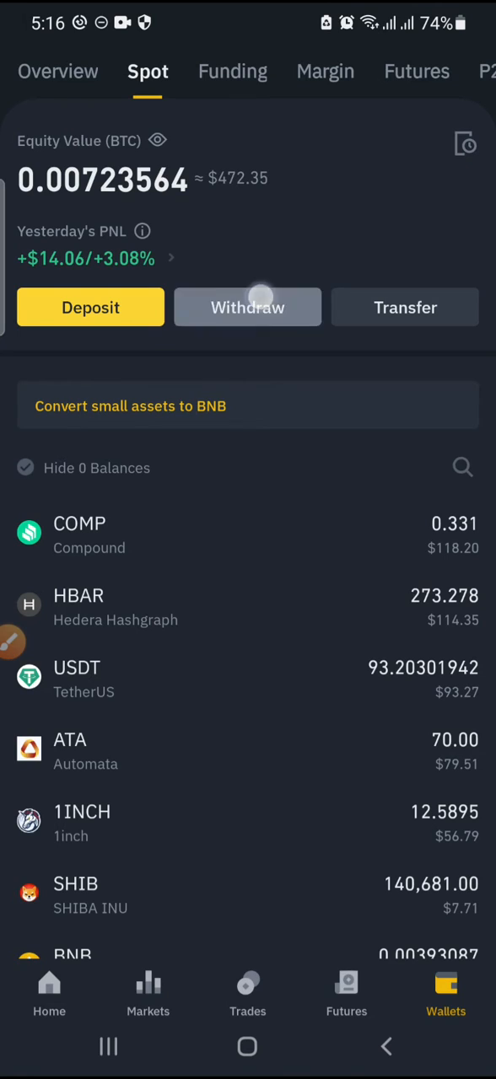
left_click(462, 467)
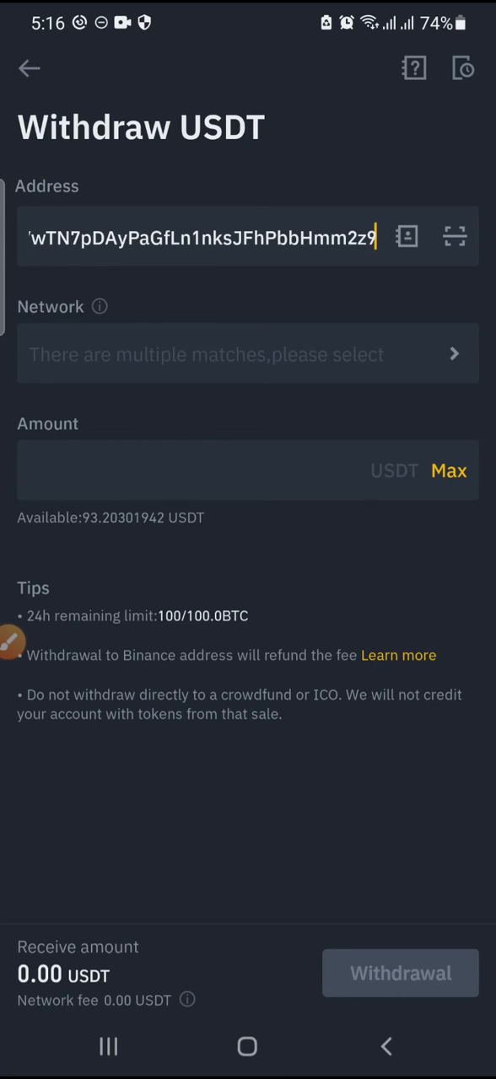
Choose the Tron (TRC20) network and enter 20 USDT, leaving 19 USDT to receive after the 1 USDT fee
left_click(248, 354)
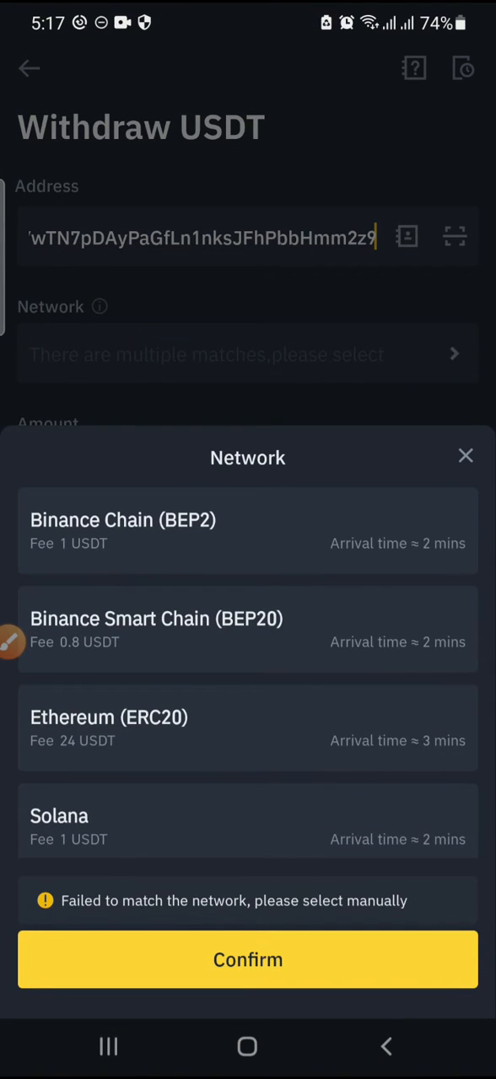
left_click(248, 814)
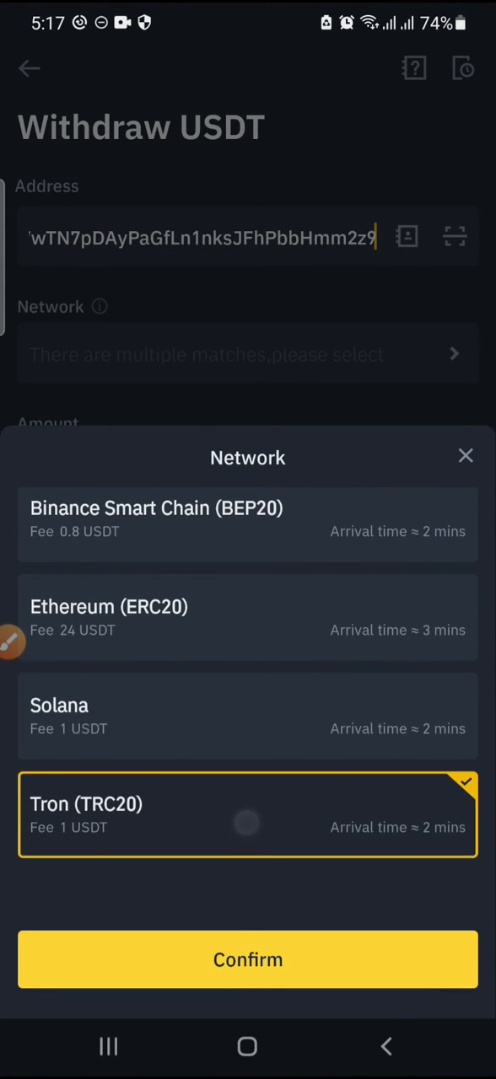
left_click(248, 960)
type("200")
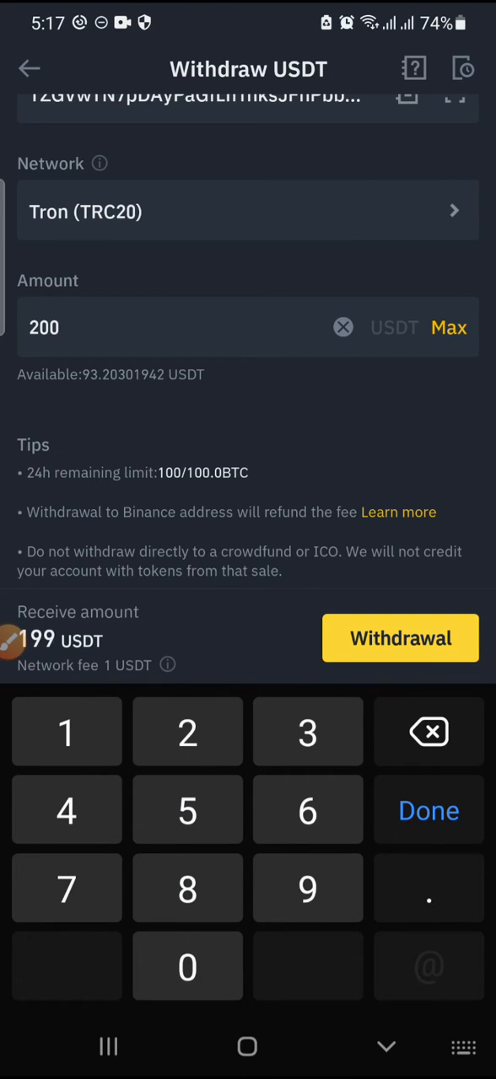
left_click(428, 732)
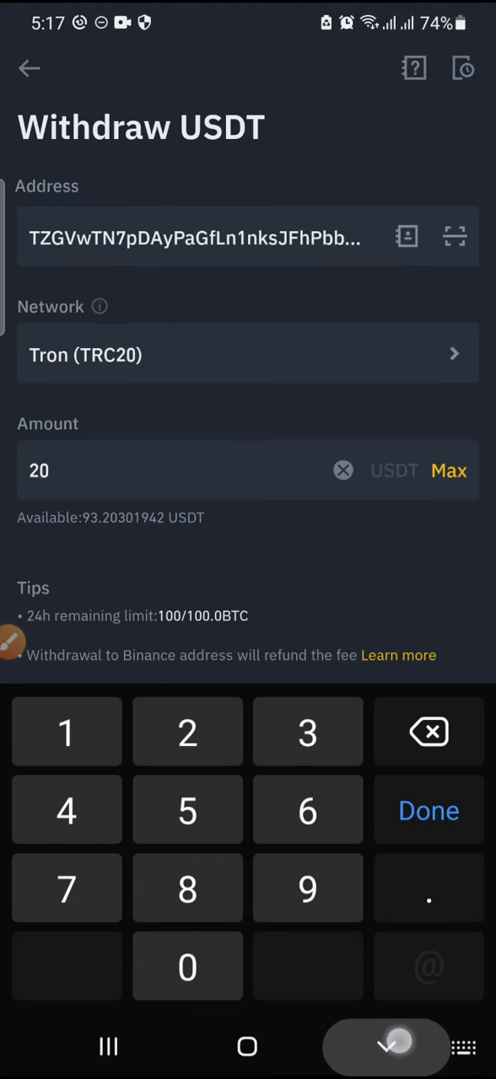
left_click(428, 810)
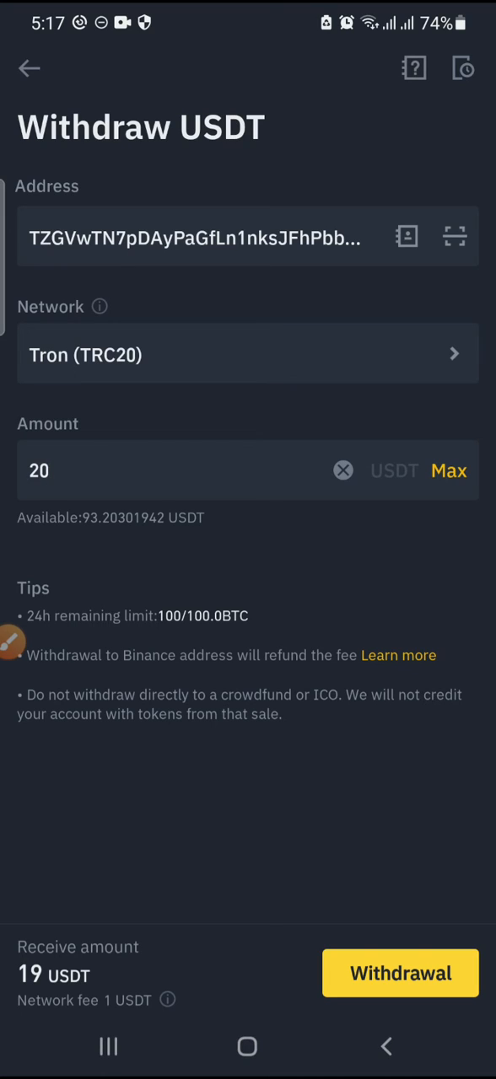
Review and confirm the 20 USDT withdrawal order to the TRC20 address
left_click(399, 973)
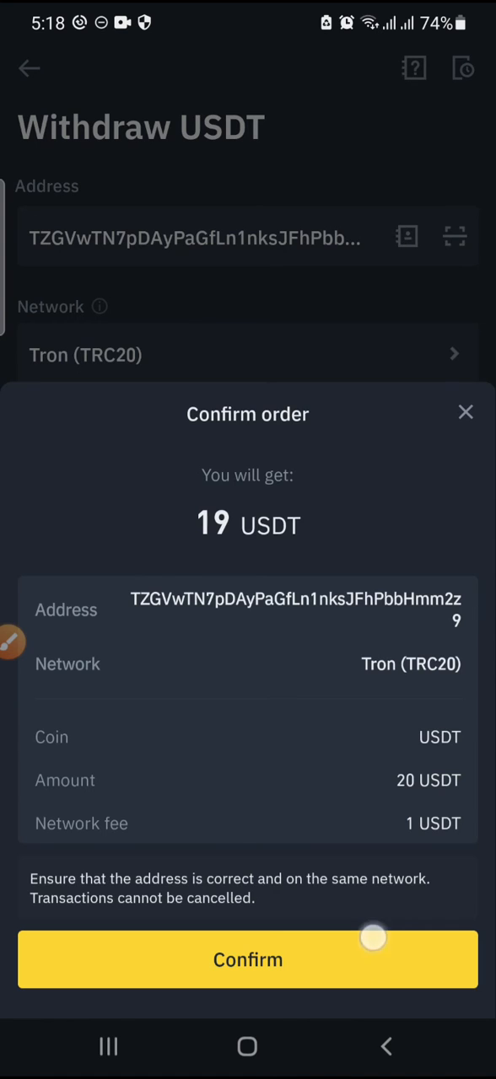
left_click(465, 411)
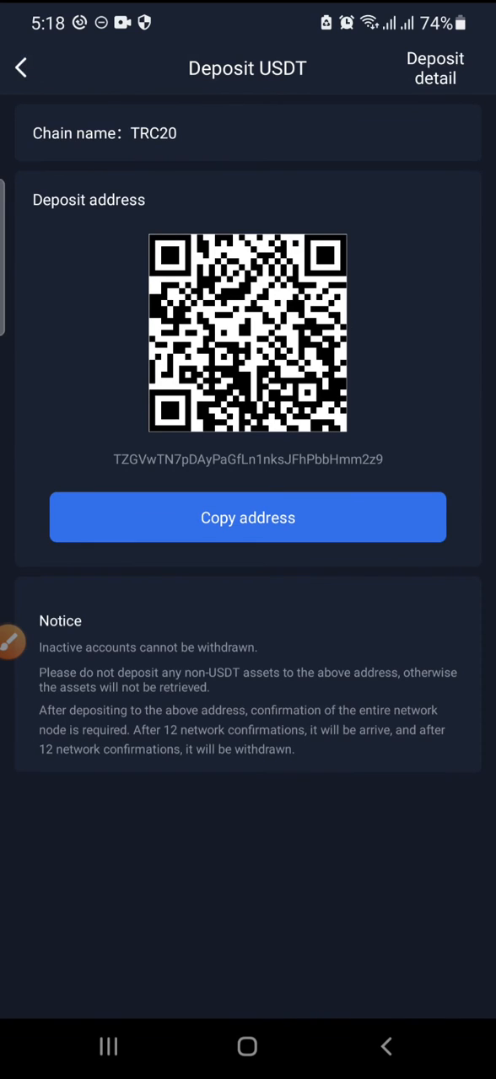
Leave the Deposit USDT page and return to the Royal Q home screen
left_click(21, 68)
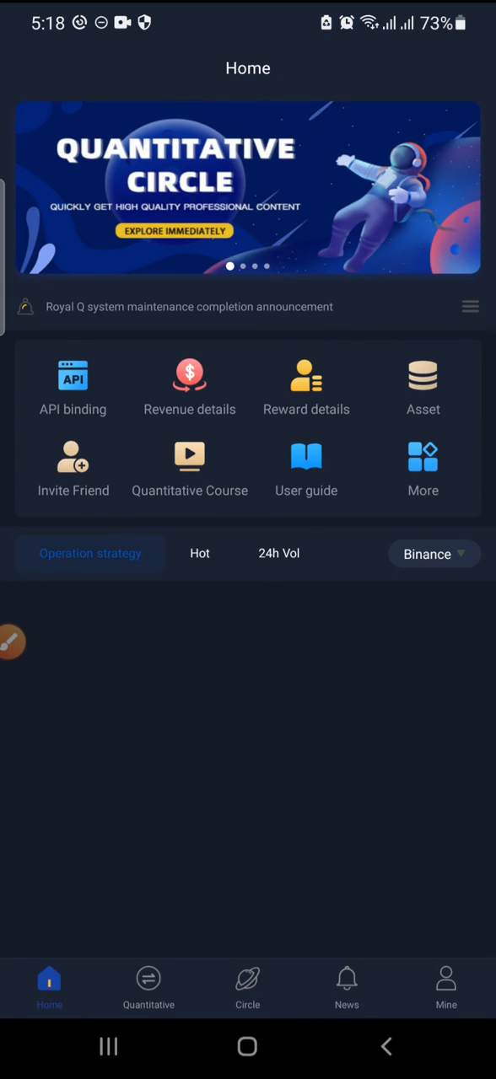
Check the AAVE/USDT strategy page and return to the Binance trading-pair list
left_click(149, 986)
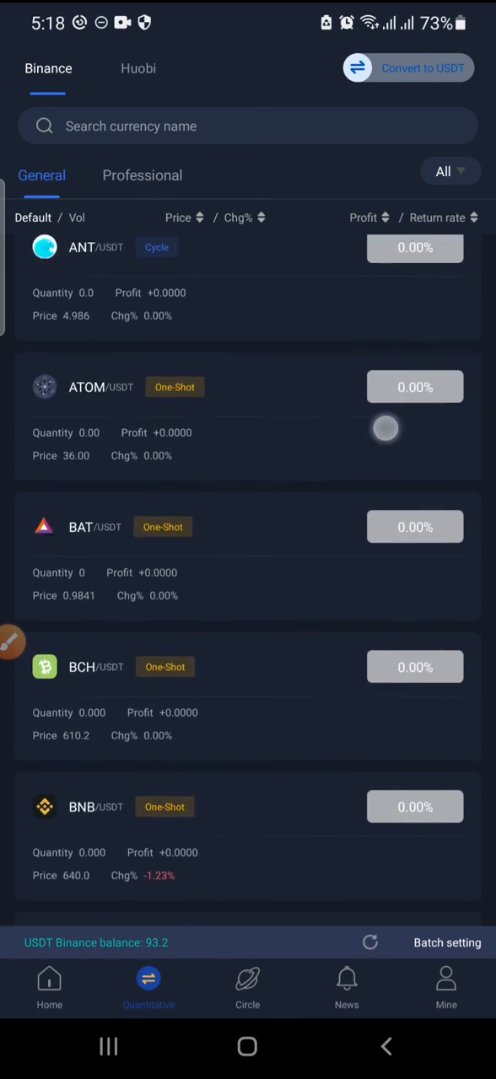
scroll("up", 3)
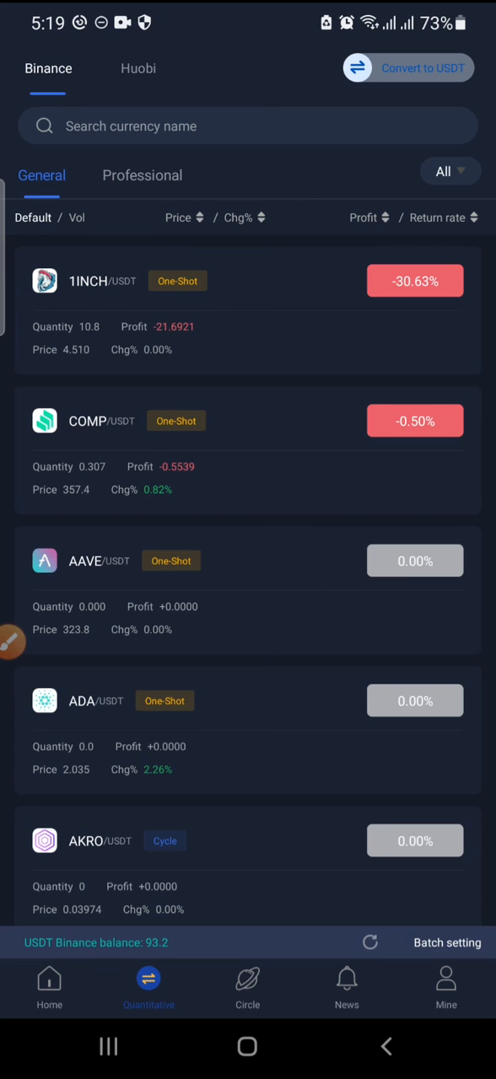
left_click(246, 560)
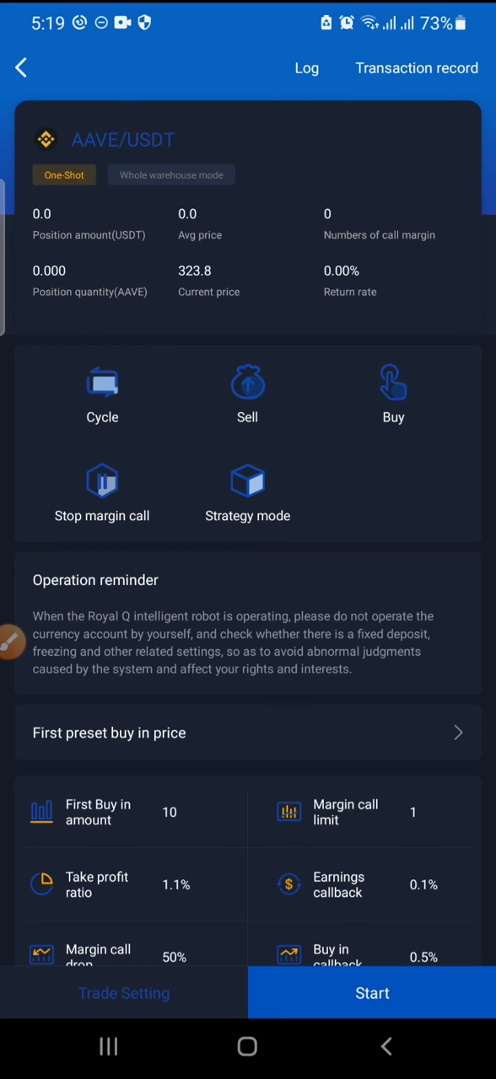
left_click(20, 67)
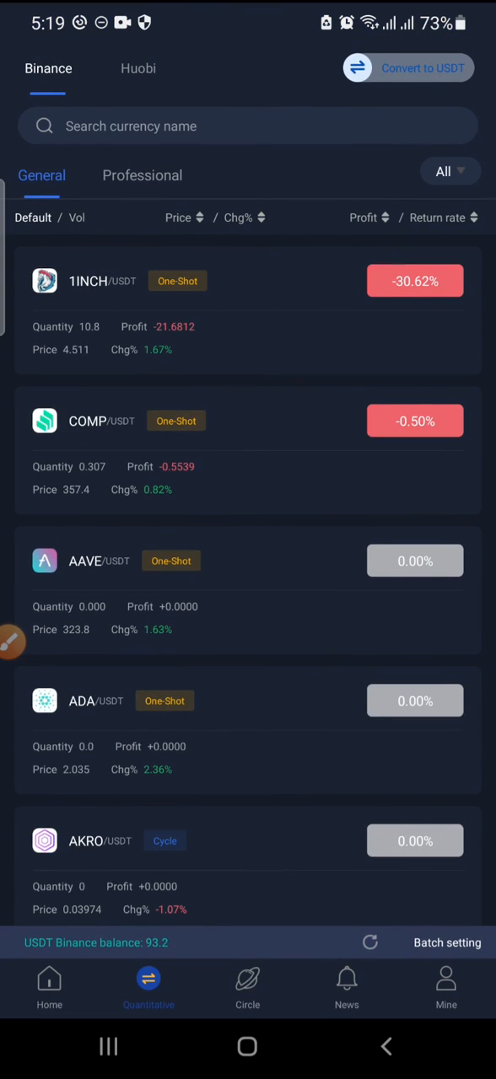